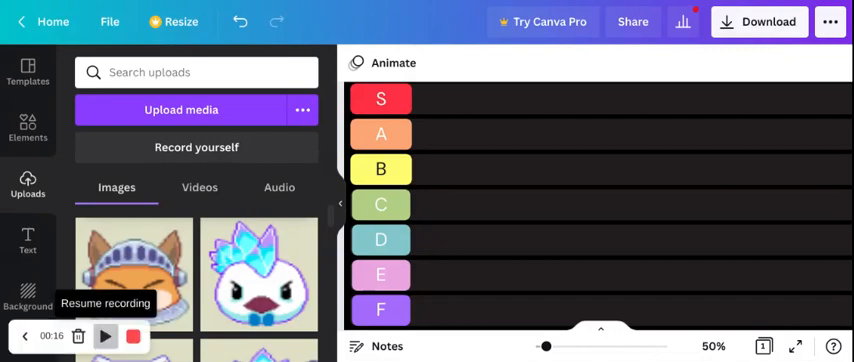
Drag a first buddy portrait from Uploads onto the S–F tier rows
{"action": "left_click", "coordinate": [100, 337]}
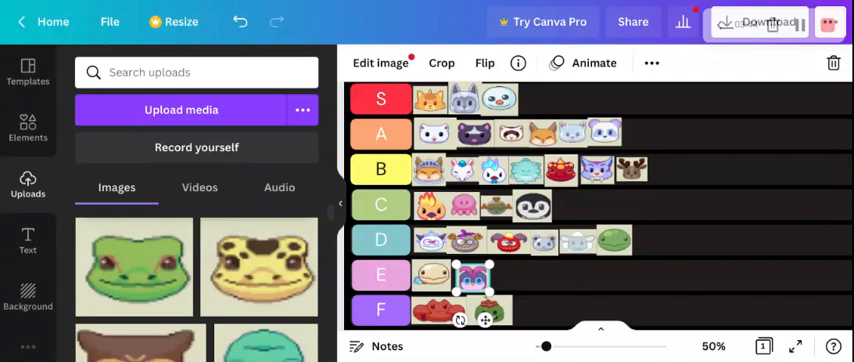
Place the remaining portraits into the tier rows and adjust their positions
{"action": "left_click", "coordinate": [616, 240]}
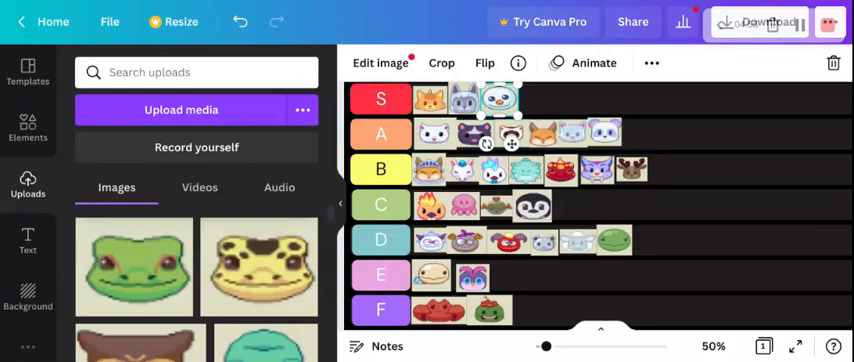
{"action": "left_click", "coordinate": [748, 22]}
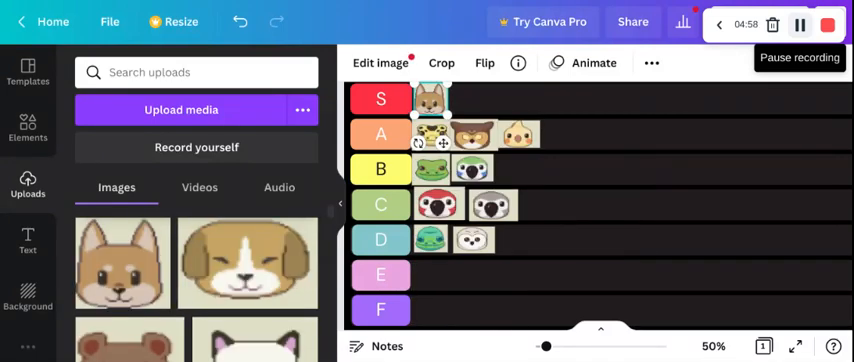
Place uploaded buddy images in rows S–D: one in S, three in A, two each in B–D
{"action": "left_click", "coordinate": [380, 310]}
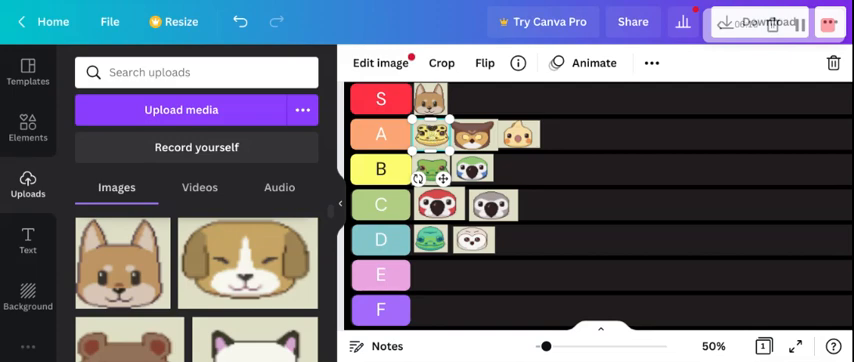
{"action": "mouse_move", "coordinate": [557, 62]}
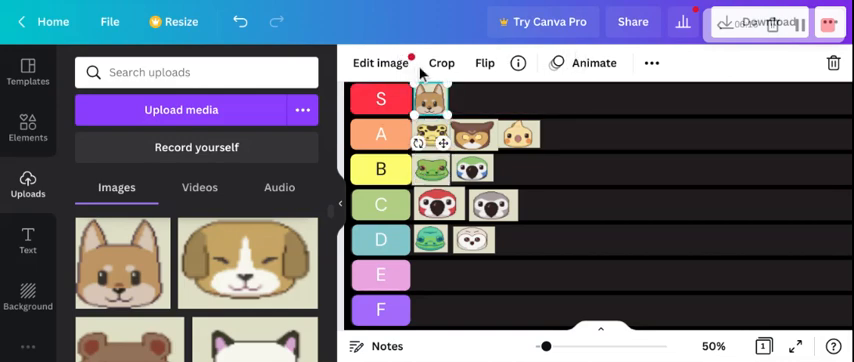
Scroll the Uploads panel to reach more cat, dog and fox buddy images
{"action": "left_click", "coordinate": [757, 22]}
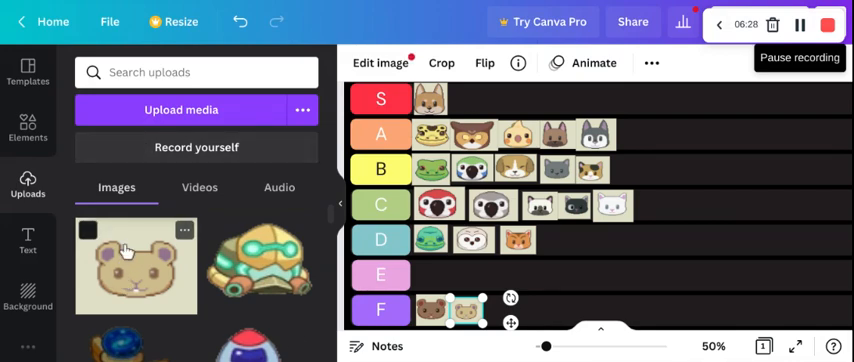
{"action": "scroll", "scroll_direction": "down", "scroll_amount": 3}
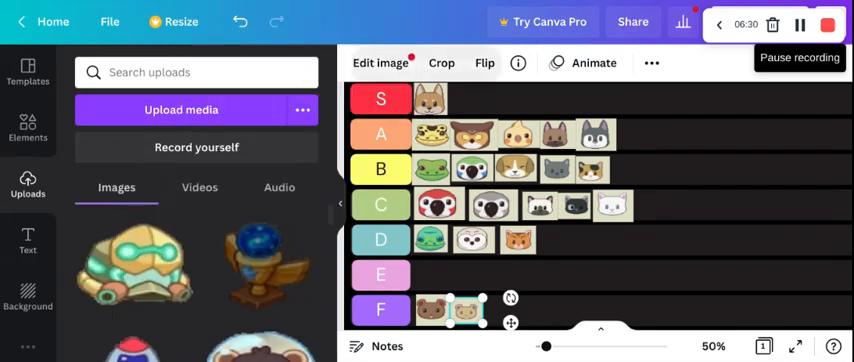